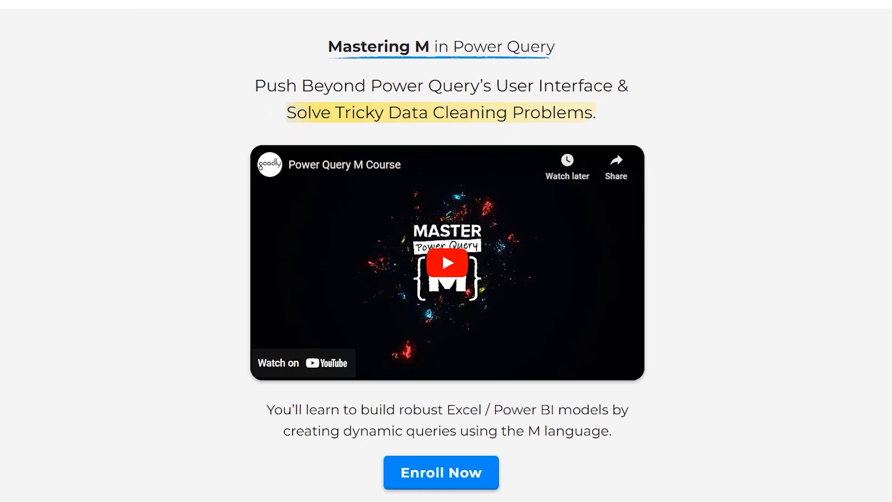
pyautogui.scroll(-3)
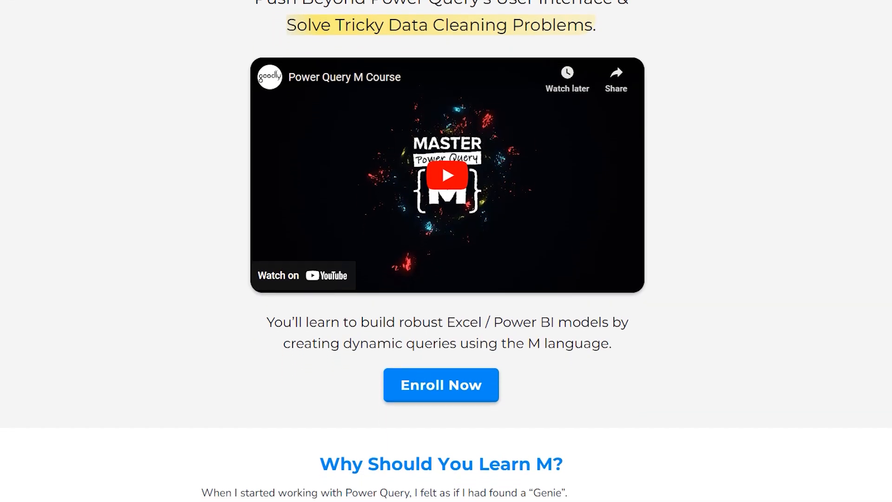
pyautogui.scroll(-3)
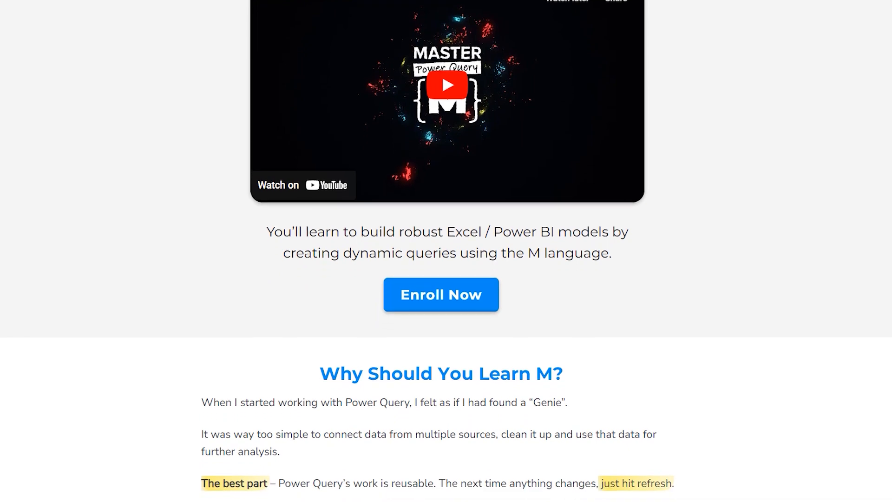
pyautogui.scroll(-3)
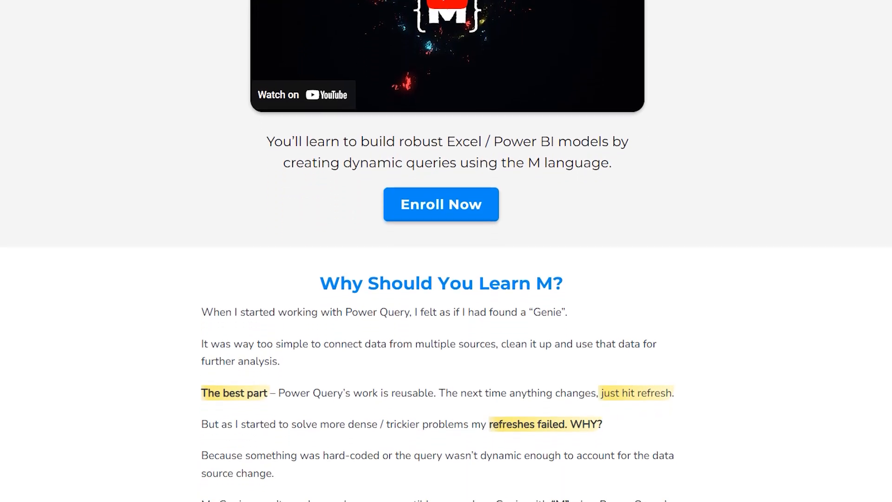
pyautogui.scroll(-3)
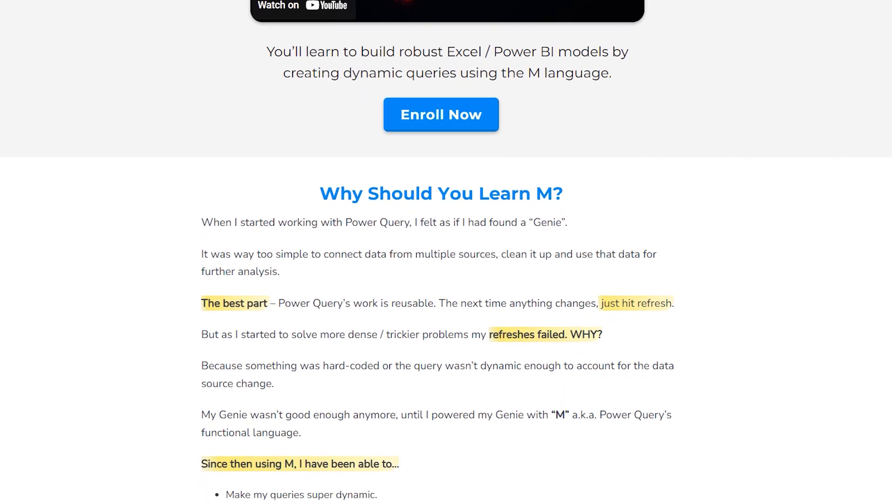
pyautogui.scroll(-3)
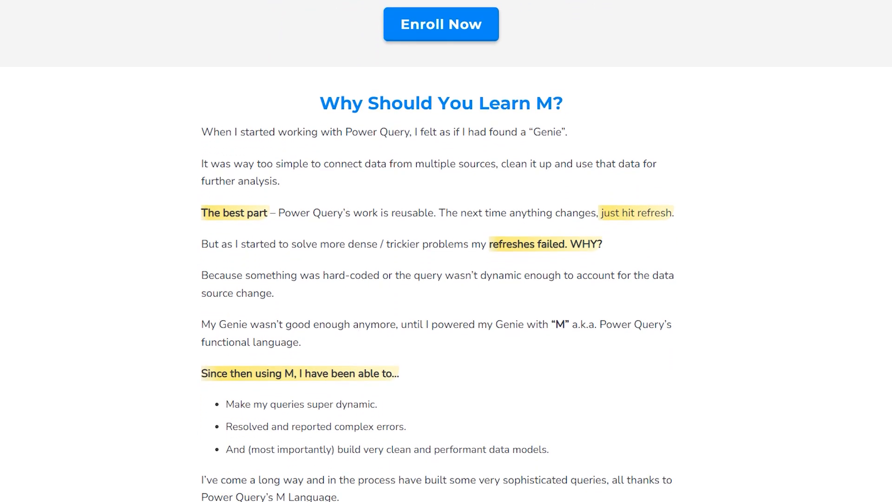